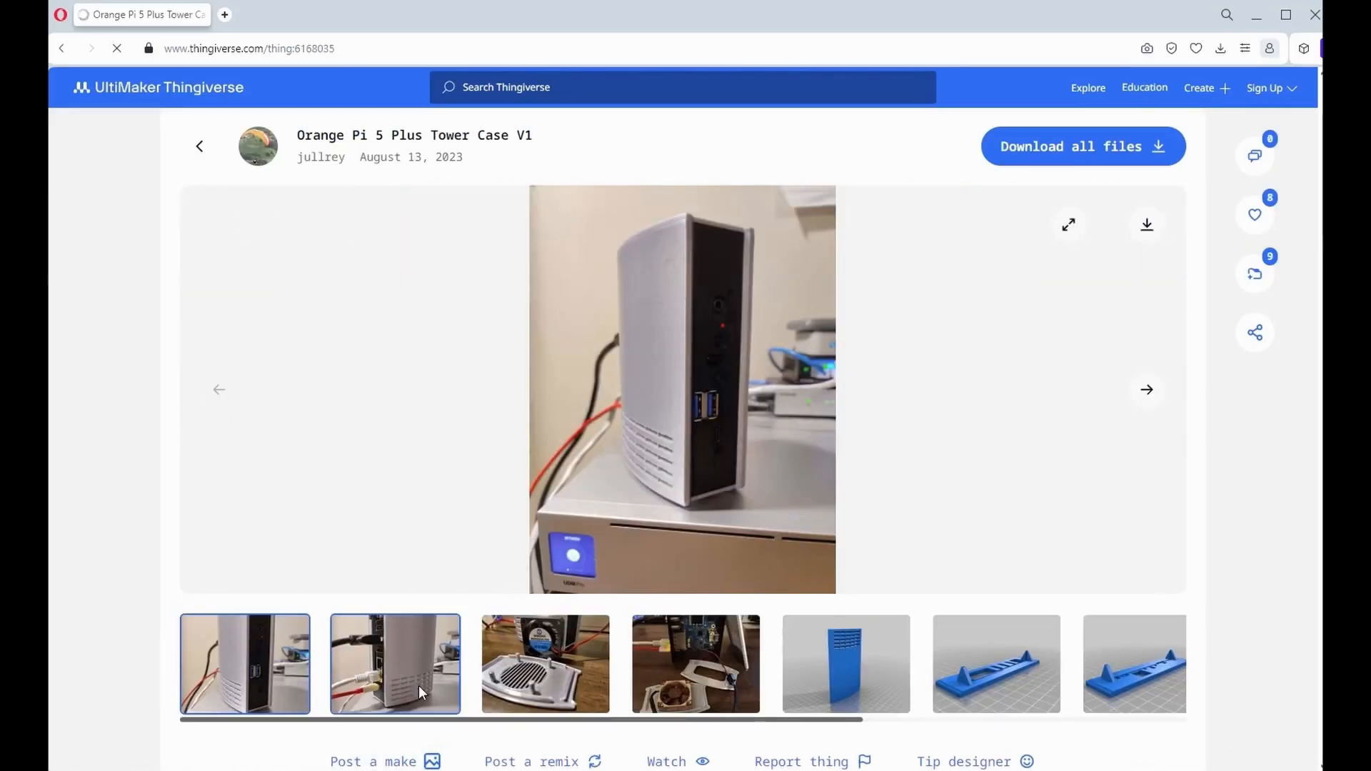
Show the gallery photo of the printed vent cover with its cooling fan
{"action": "left_click", "coordinate": [544, 664]}
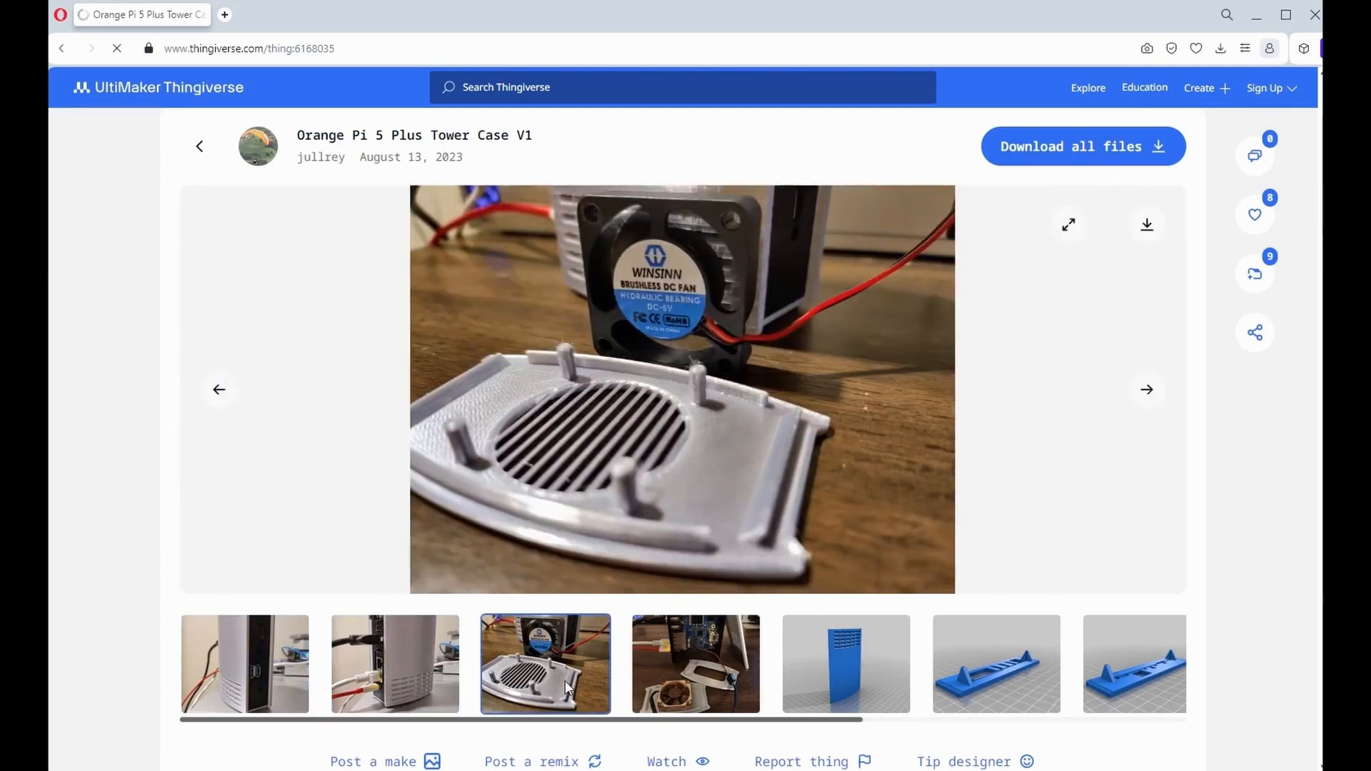